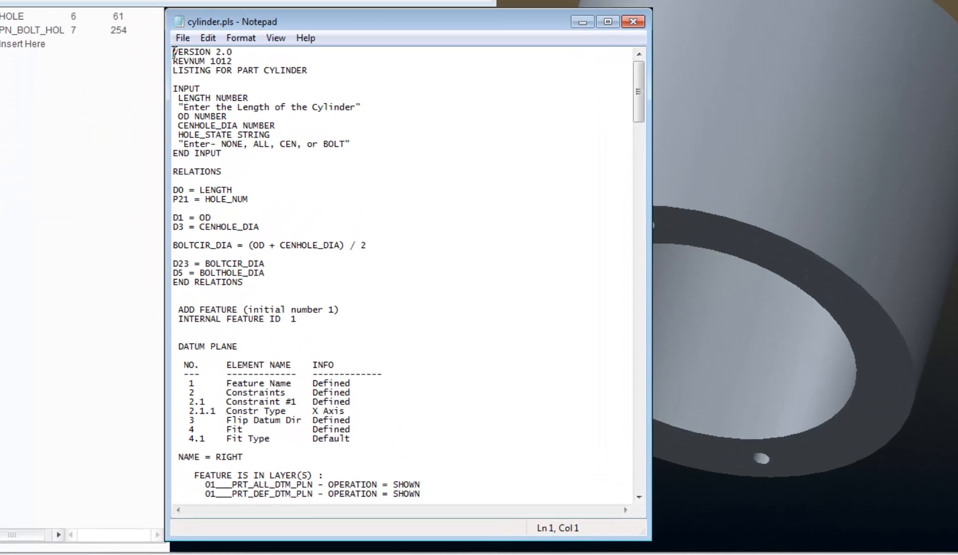
# Step: Highlight the RELATIONS block in cylinder.pls, scroll through to MASSPROP, and reach File > Exit
pyautogui.moveTo(174, 52); pyautogui.dragTo(302, 70)
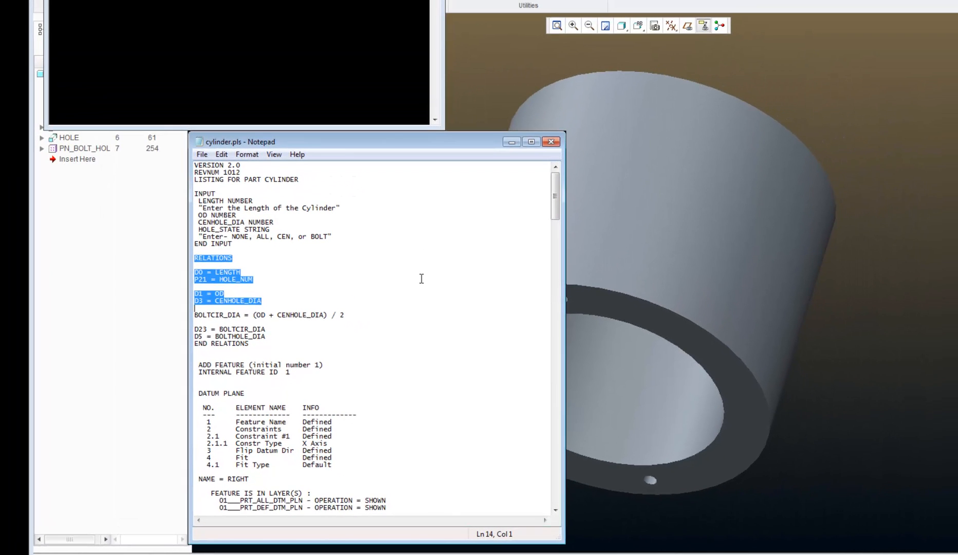
pyautogui.moveTo(437, 251)
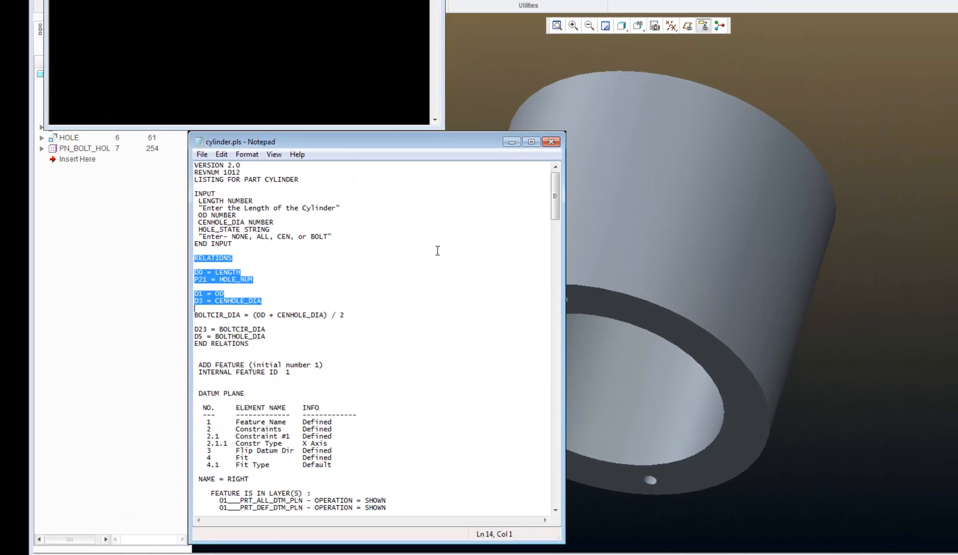
pyautogui.scroll(-3)
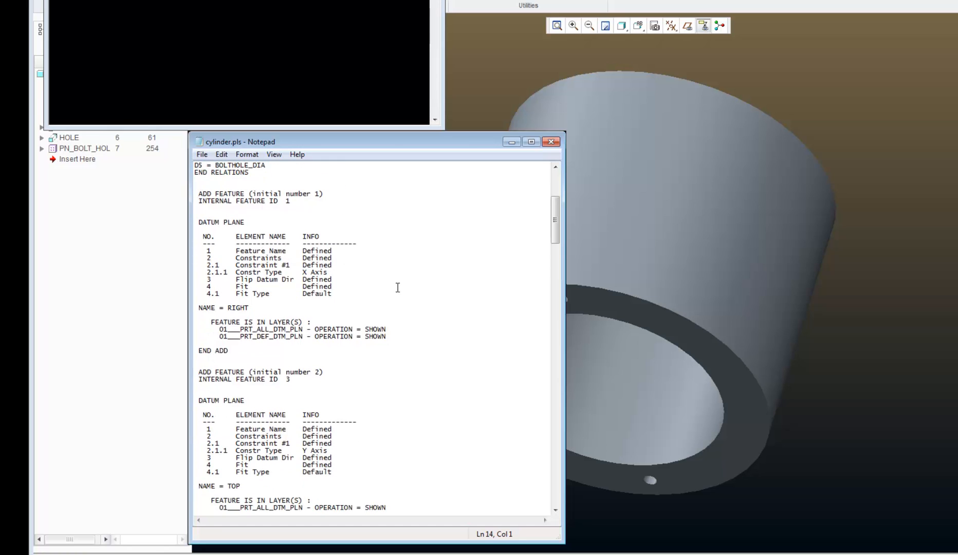
pyautogui.scroll(-3)
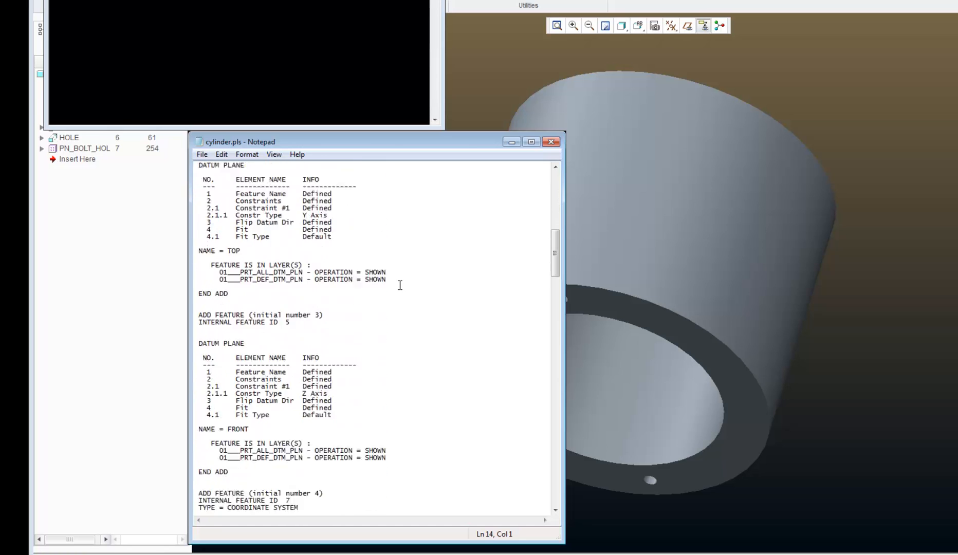
pyautogui.scroll(-3)
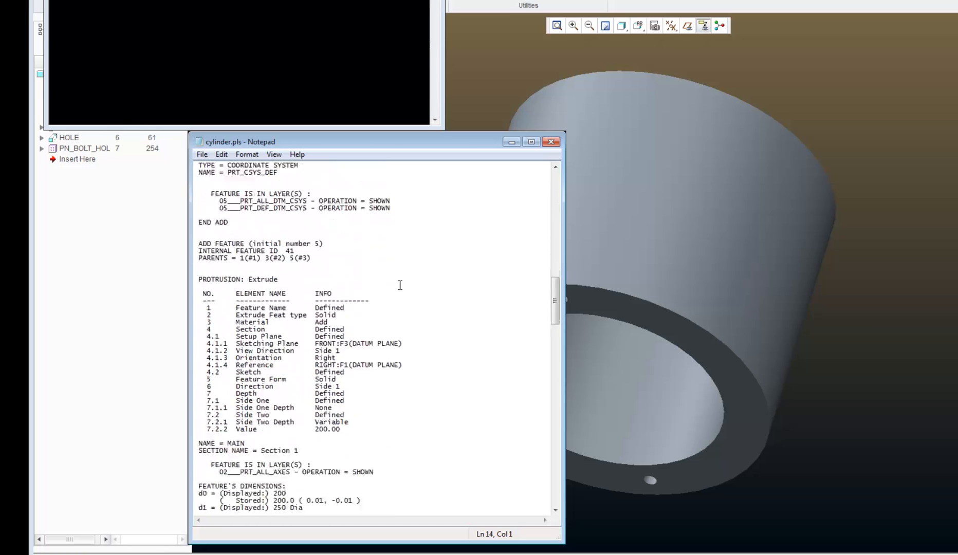
pyautogui.scroll(-3)
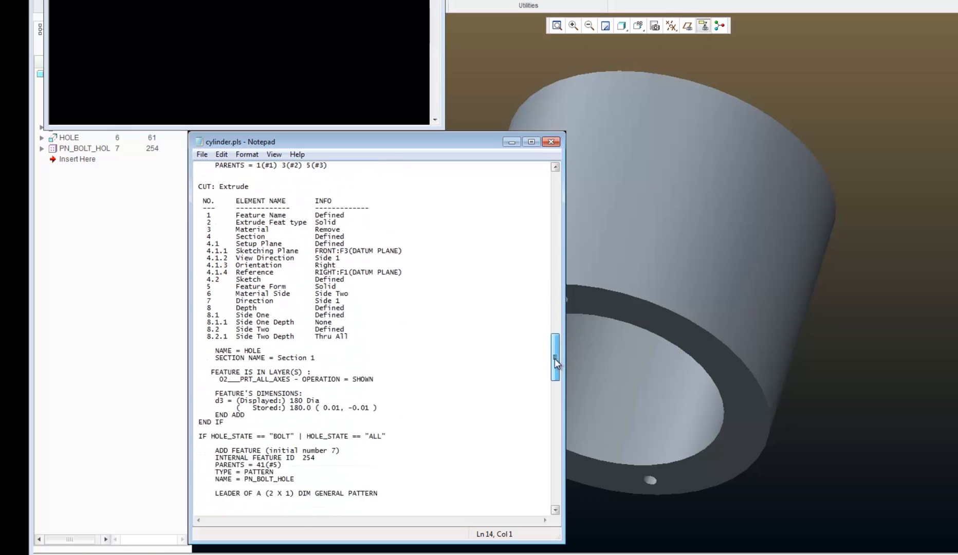
pyautogui.scroll(-3)
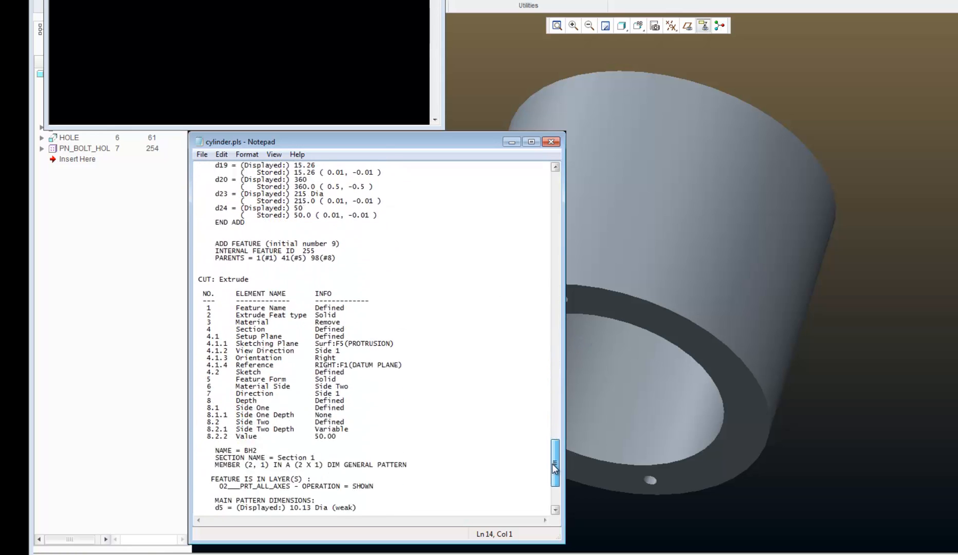
pyautogui.scroll(-3)
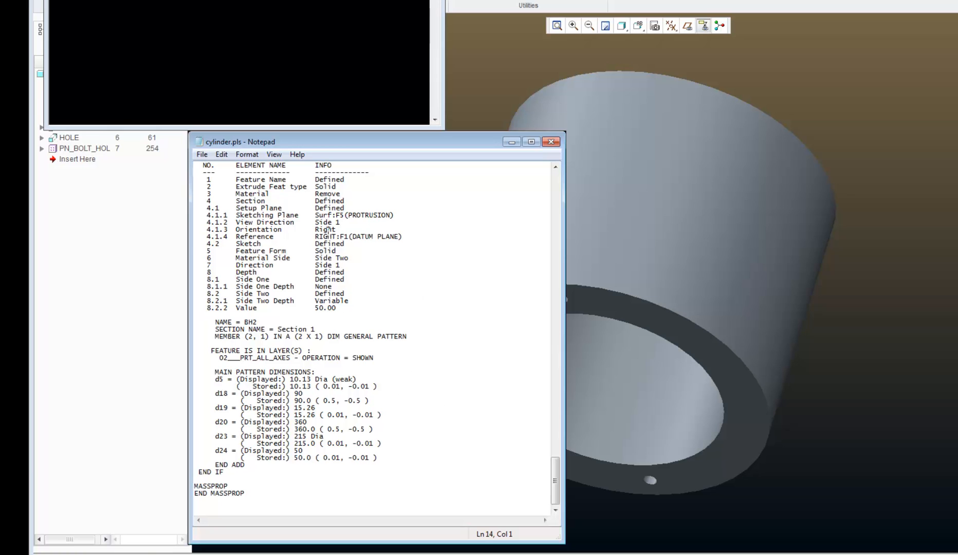
pyautogui.click(203, 154)
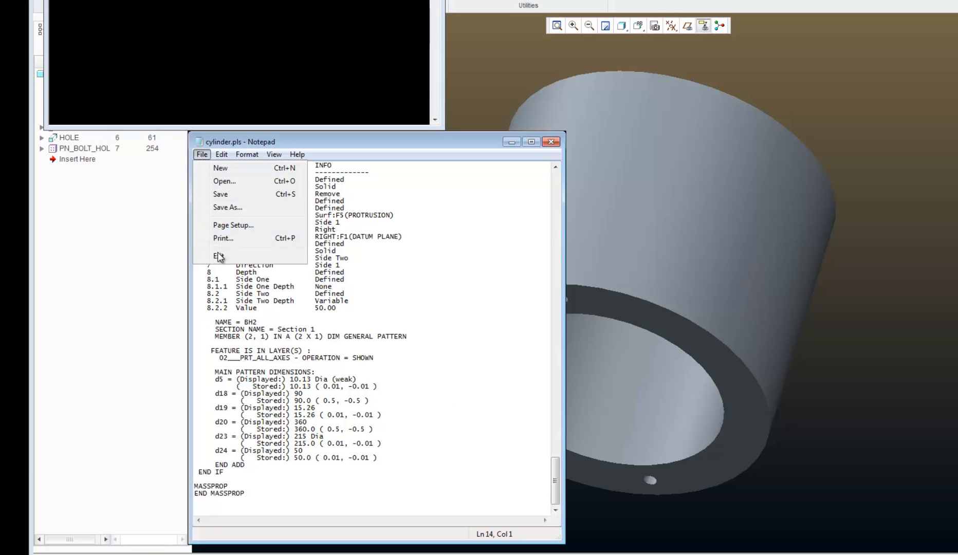
# Step: Close the listing and move the Nitro-Program panel to the right beside the Creo window
pyautogui.click(217, 256)
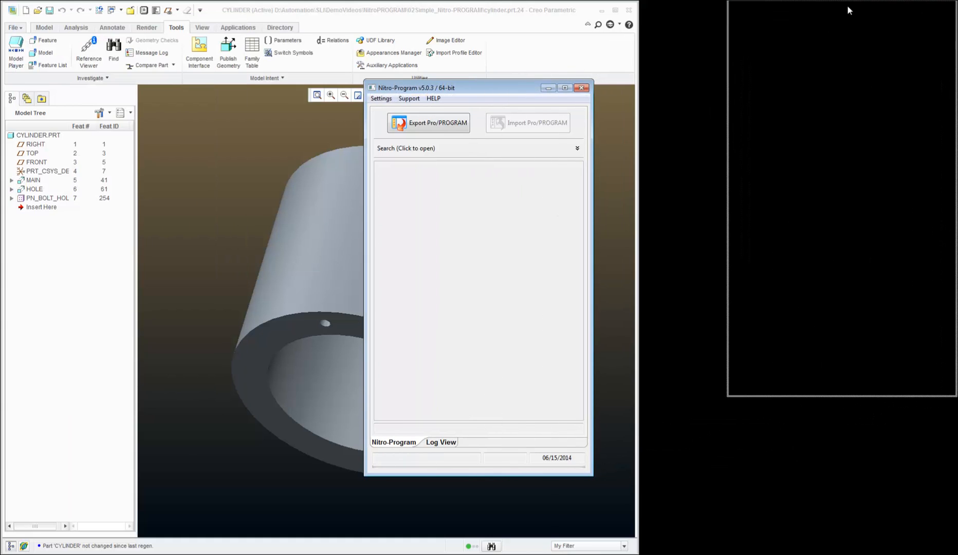
pyautogui.moveTo(417, 88); pyautogui.dragTo(783, 10)
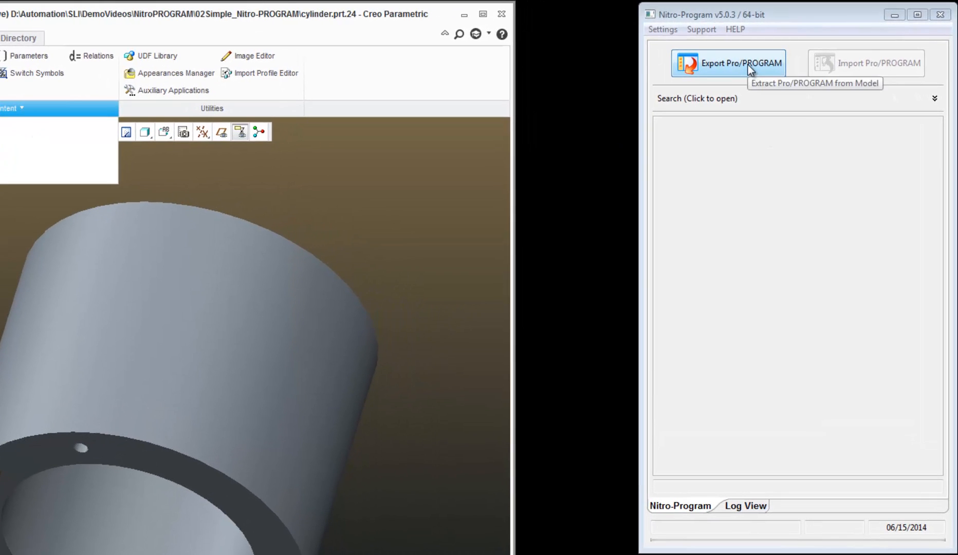
# Step: Run Export Pro/PROGRAM on the cylinder part until the status bar reads Graphical Tree Done
pyautogui.click(728, 63)
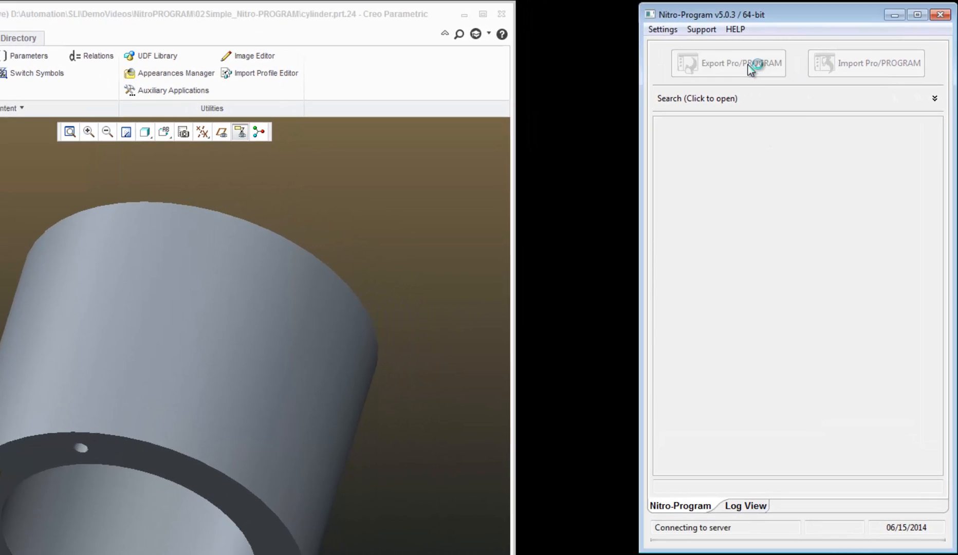
pyautogui.click(728, 63)
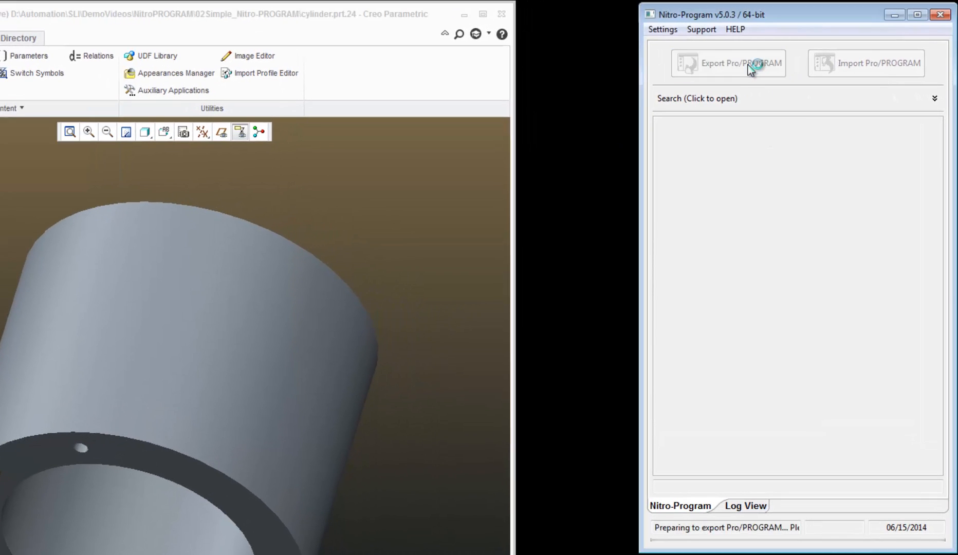
pyautogui.click(727, 63)
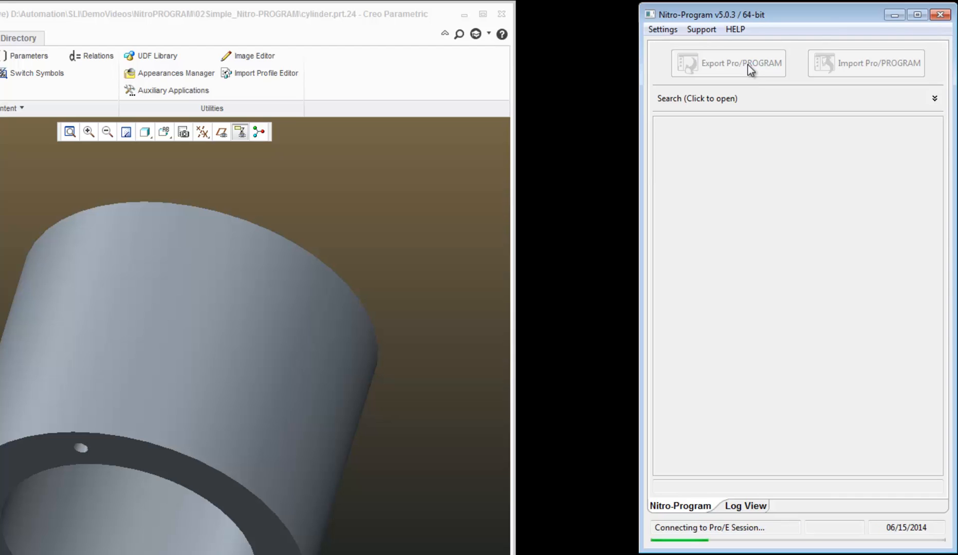
pyautogui.click(727, 62)
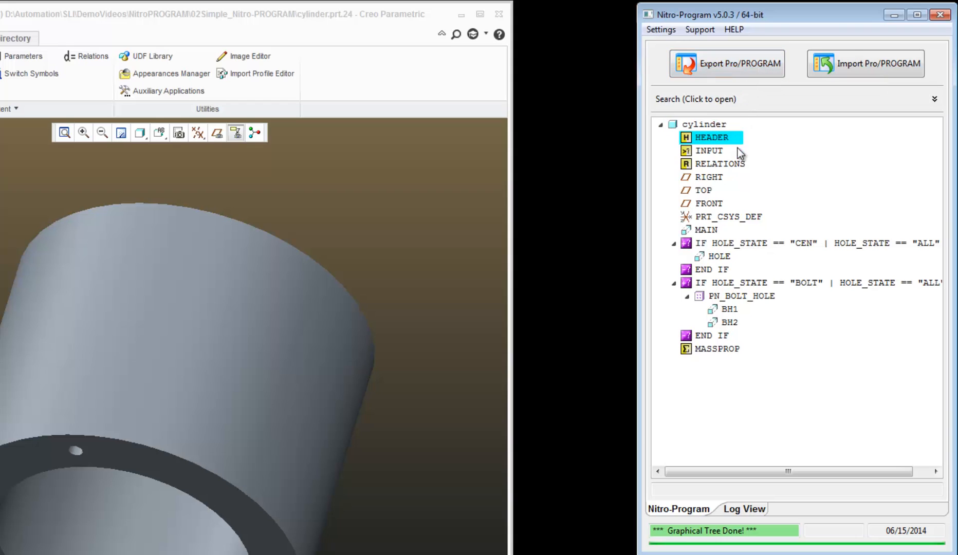
pyautogui.click(710, 150)
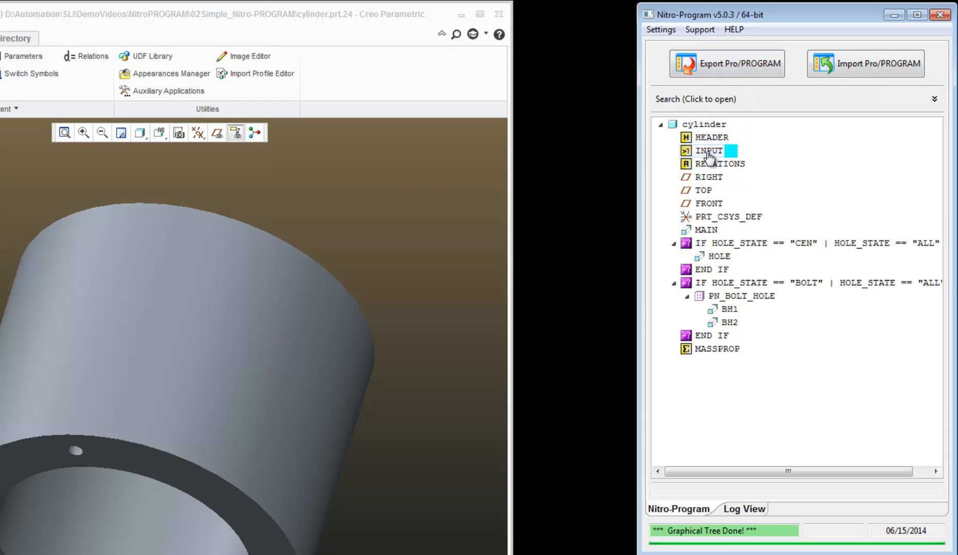
pyautogui.doubleClick(708, 150)
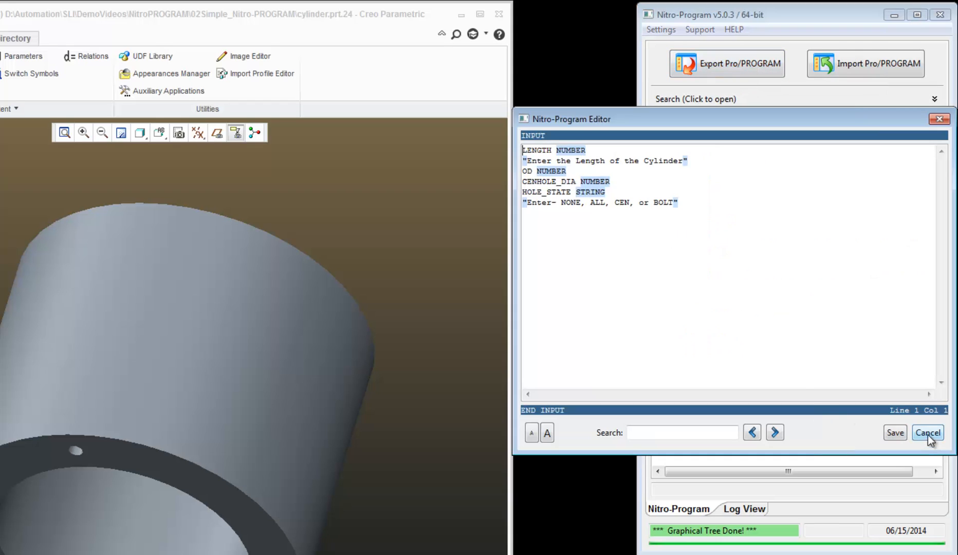
pyautogui.click(926, 432)
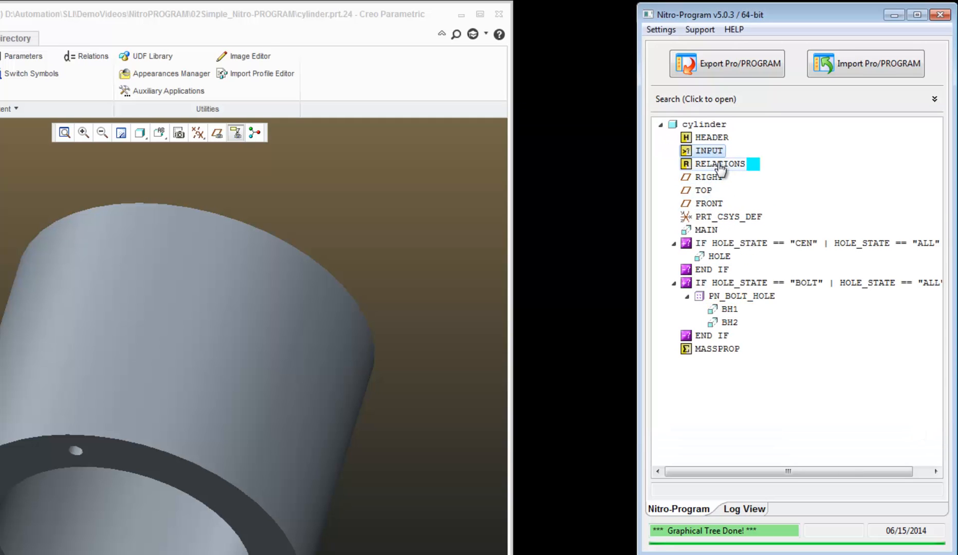
pyautogui.doubleClick(720, 163)
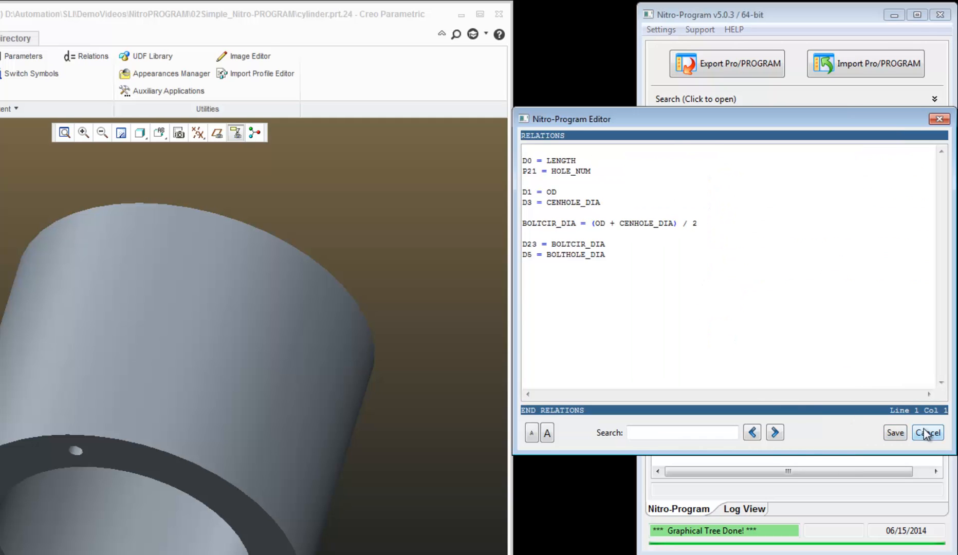
pyautogui.click(927, 433)
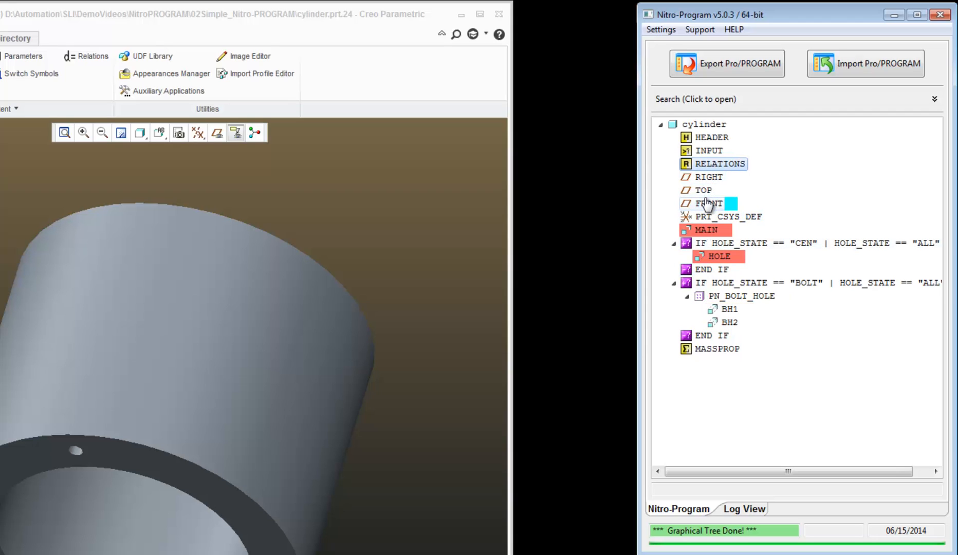
# Step: Highlight dependencies of TOP, BH1, RIGHT, PRT_CSYS_DEF, BH1 and FRONT, ending with MAIN and HOLE under FRONT
pyautogui.click(708, 202)
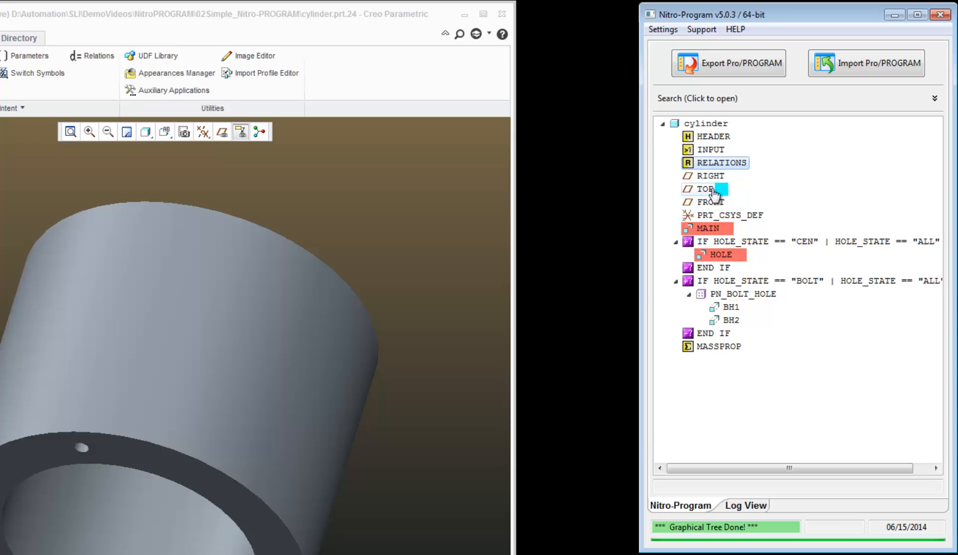
pyautogui.click(727, 321)
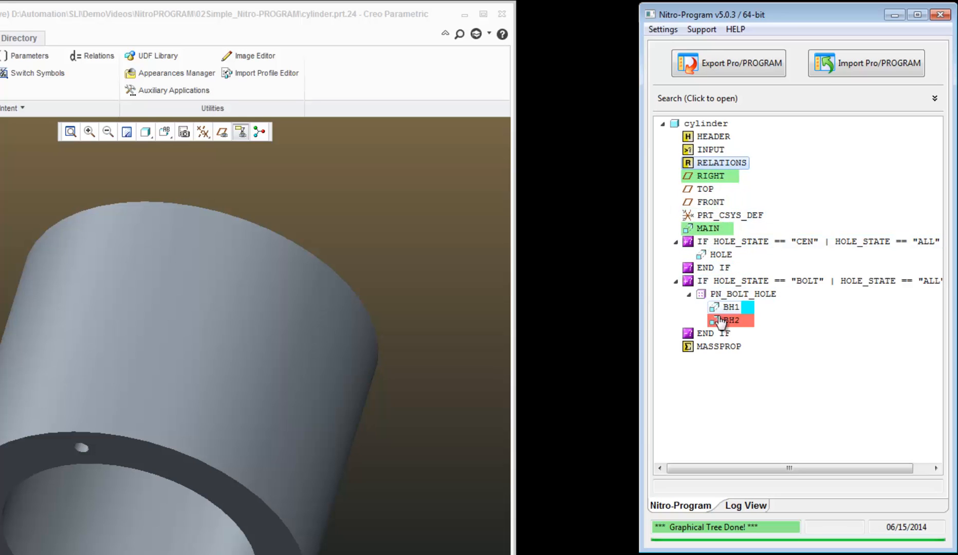
pyautogui.click(718, 347)
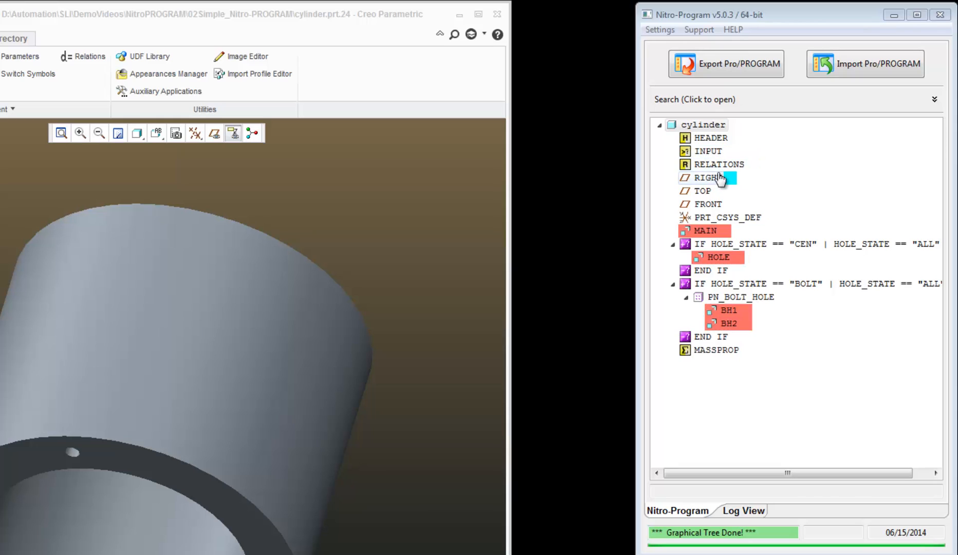
pyautogui.click(727, 217)
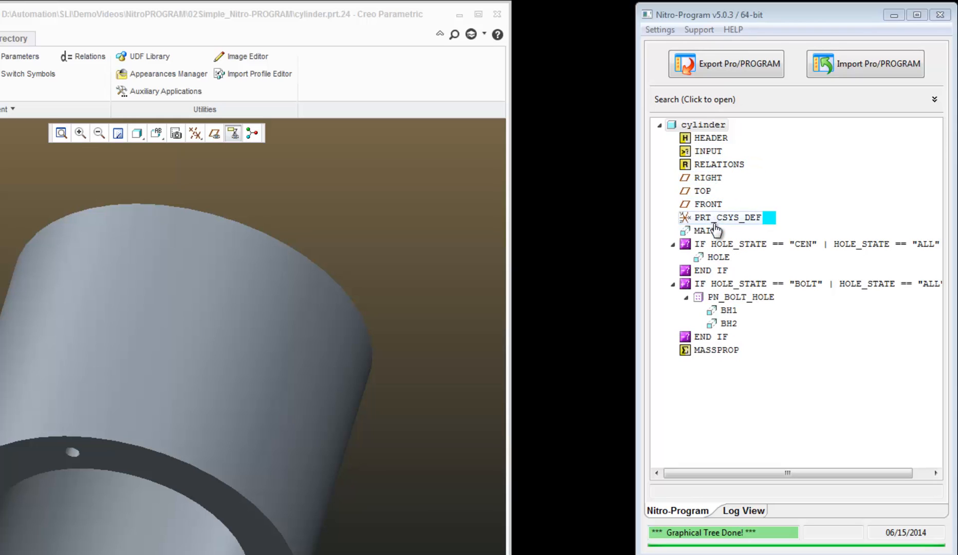
pyautogui.click(726, 324)
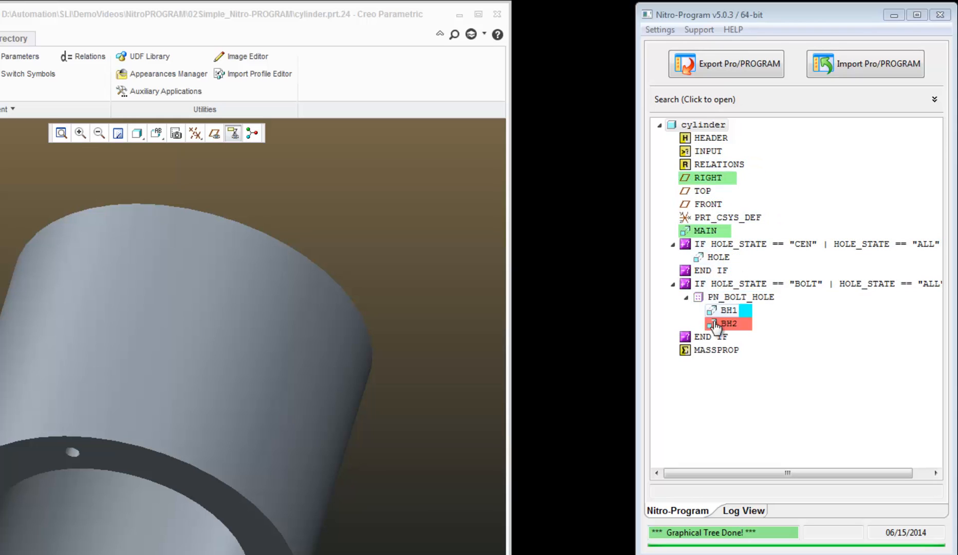
pyautogui.click(710, 337)
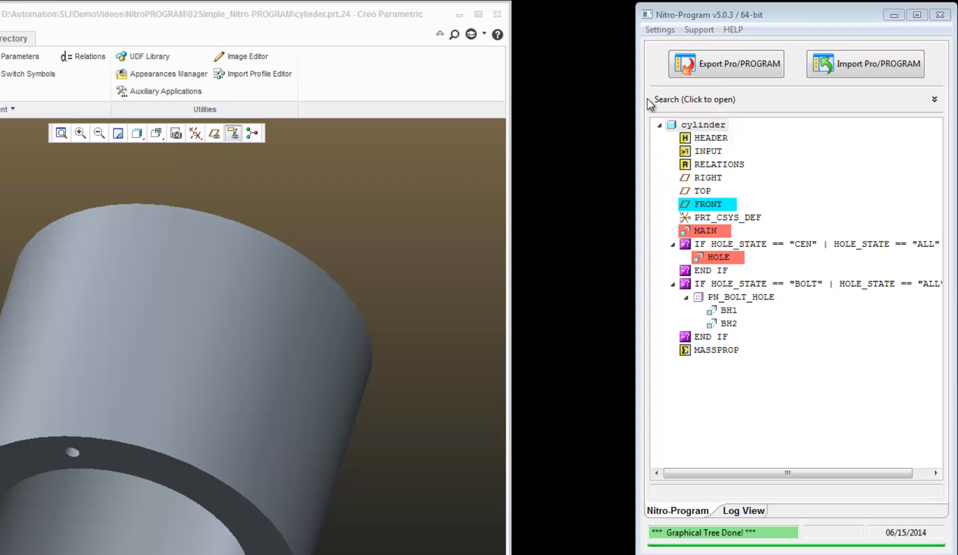
# Step: Browse the Settings menu choices, then the HELP menu with its on-line manual option
pyautogui.click(658, 30)
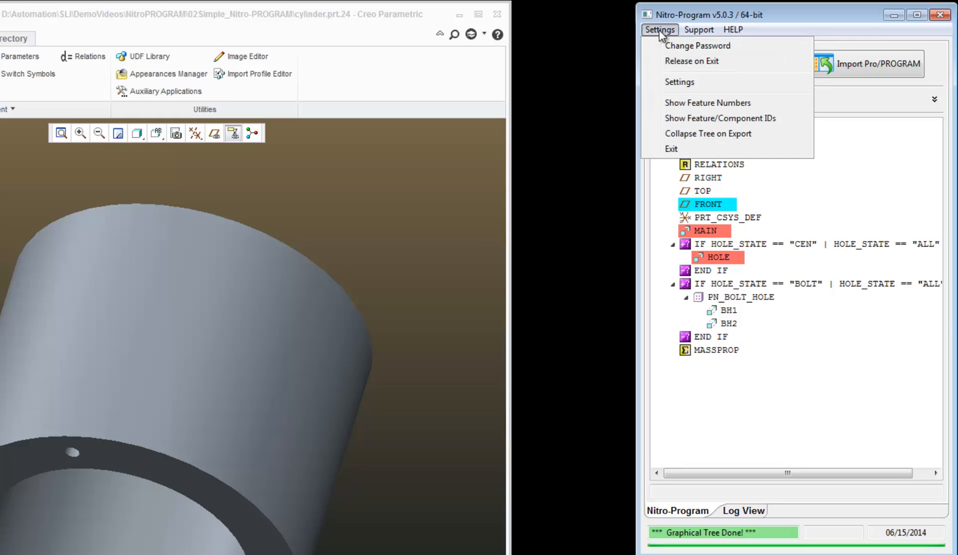
pyautogui.click(733, 30)
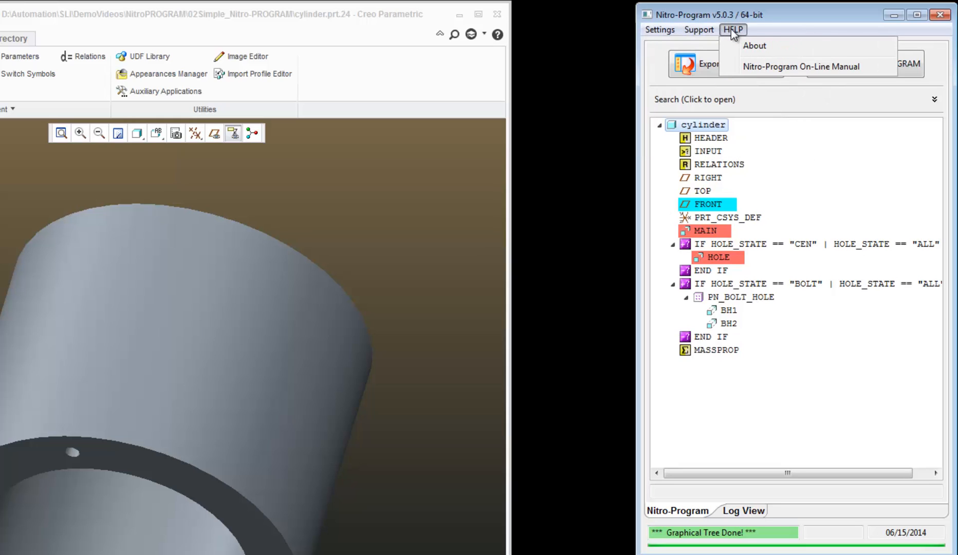